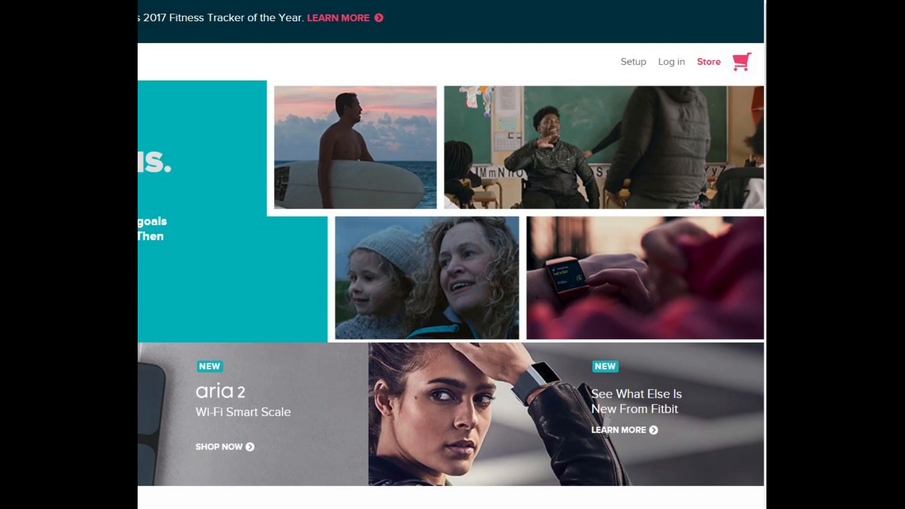
# Go to the Fitbit account sign-in page from the home page's top navigation
pyautogui.click(671, 62)
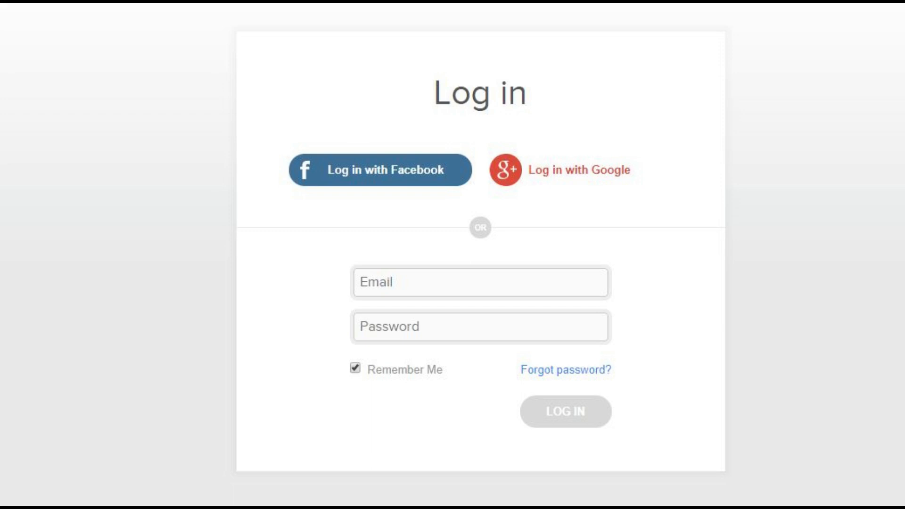
# Start password recovery via the 'Forgot password?' link on the log-in page
pyautogui.click(565, 370)
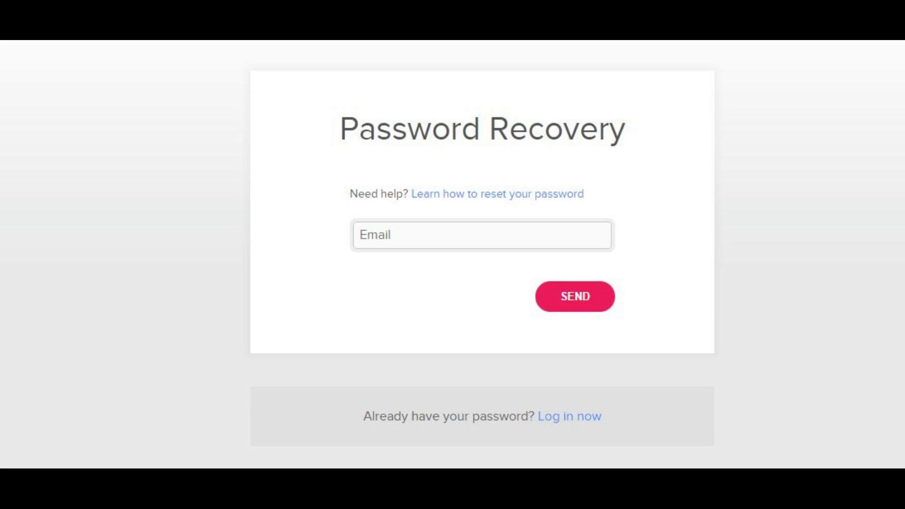
pyautogui.click(574, 296)
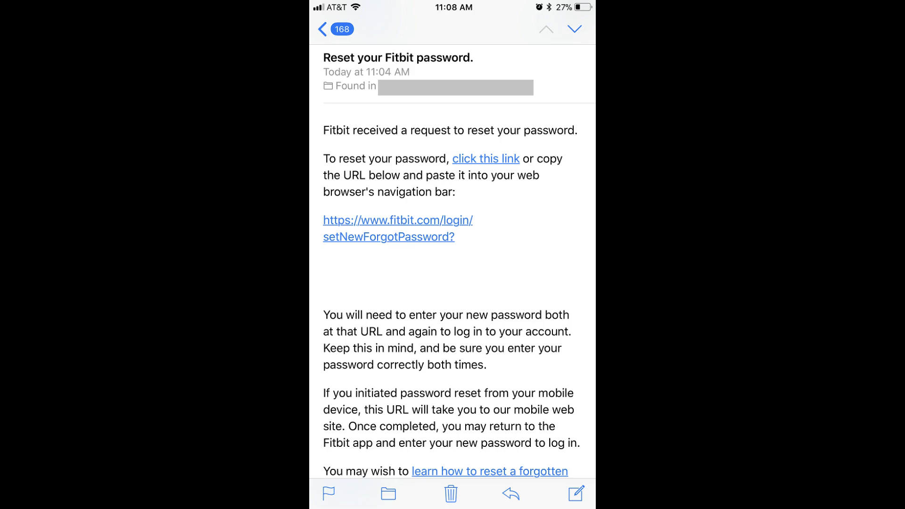
# Follow the 'click this link' reset link in the Fitbit email to the Set Your Password page
pyautogui.click(486, 158)
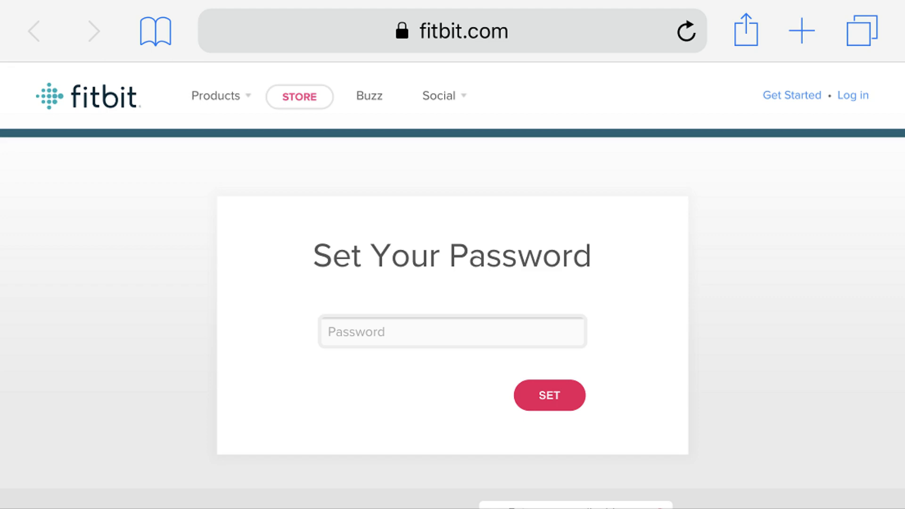
# Save the new password with SET, returning to the log-in page confirming the update
pyautogui.click(549, 395)
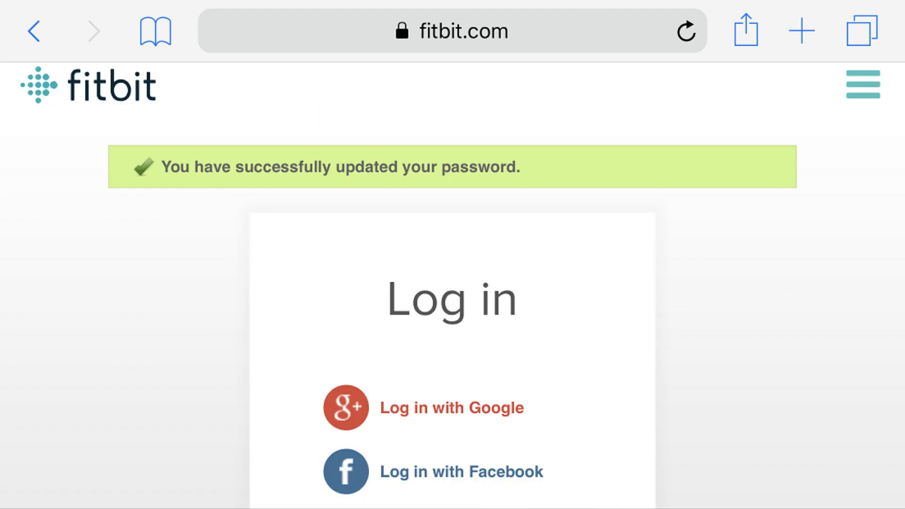